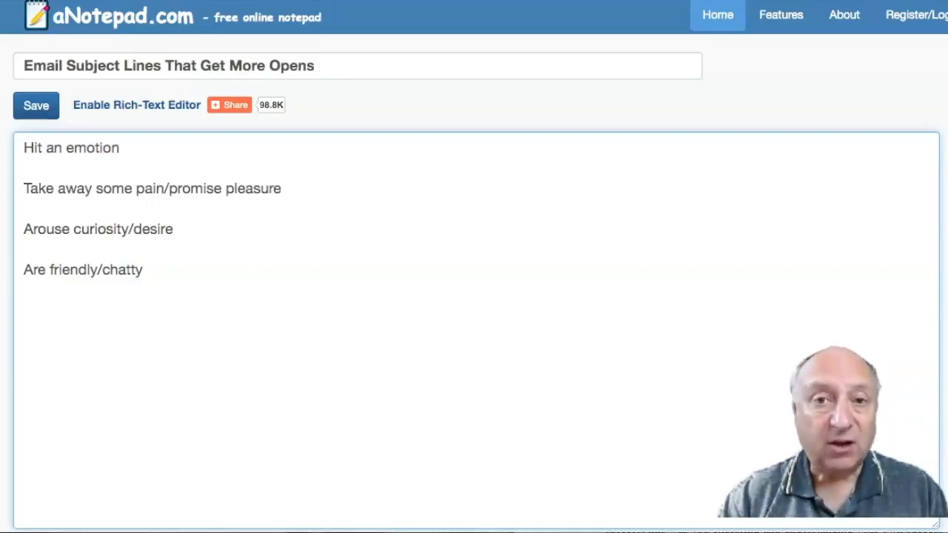
Leave the aNotepad subject-line note and open a new tab on Google's start page
click(143, 269)
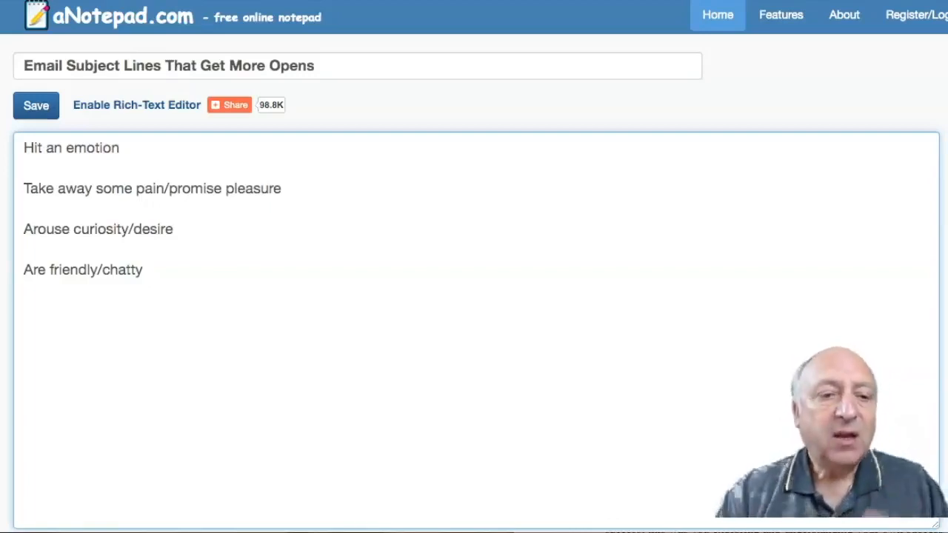
mouse_move(156, 135)
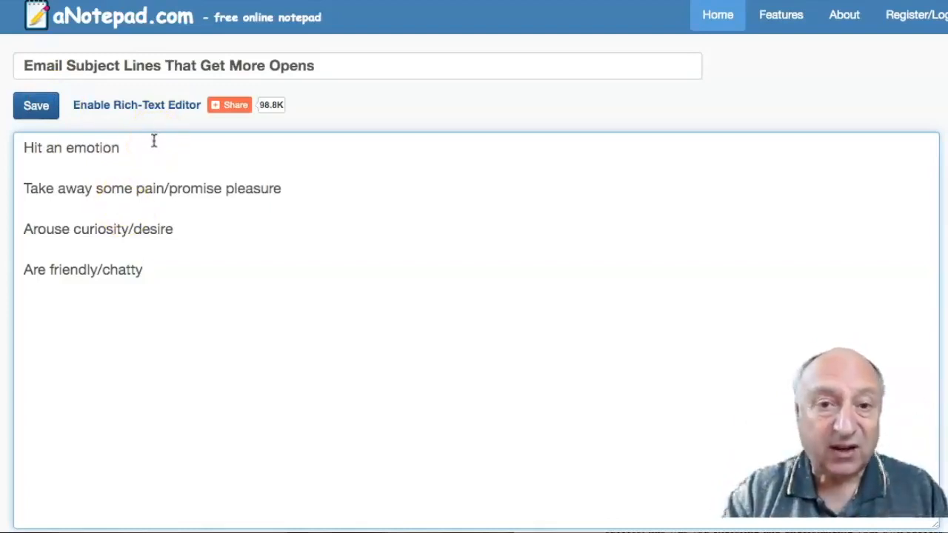
click(143, 270)
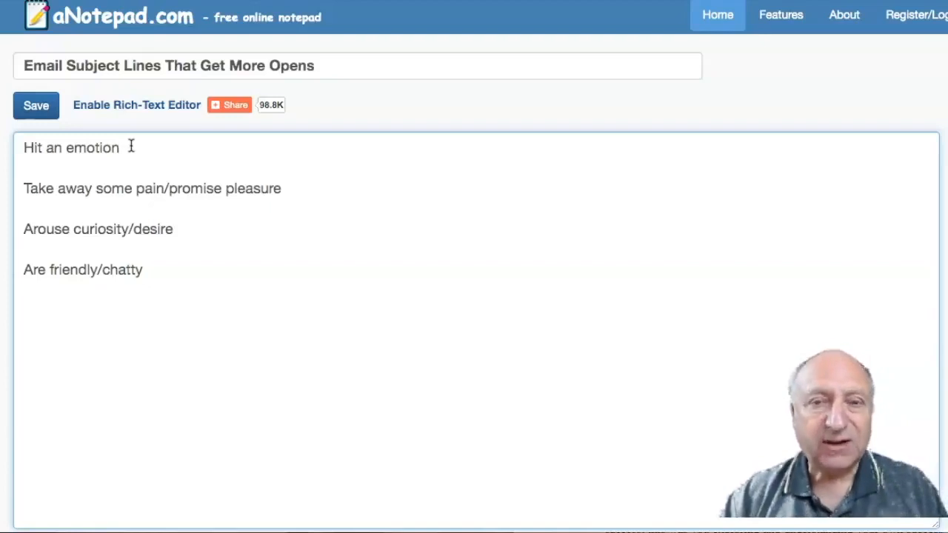
click(119, 147)
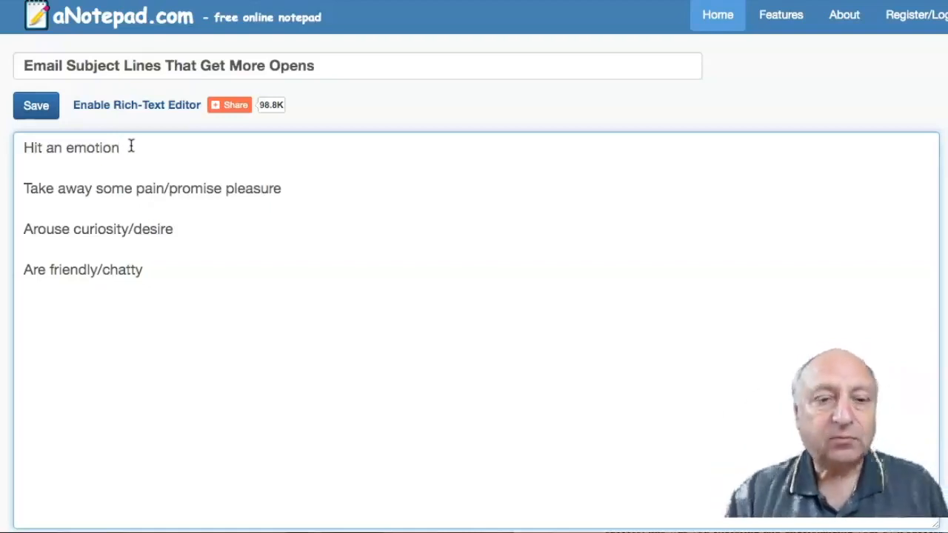
click(119, 147)
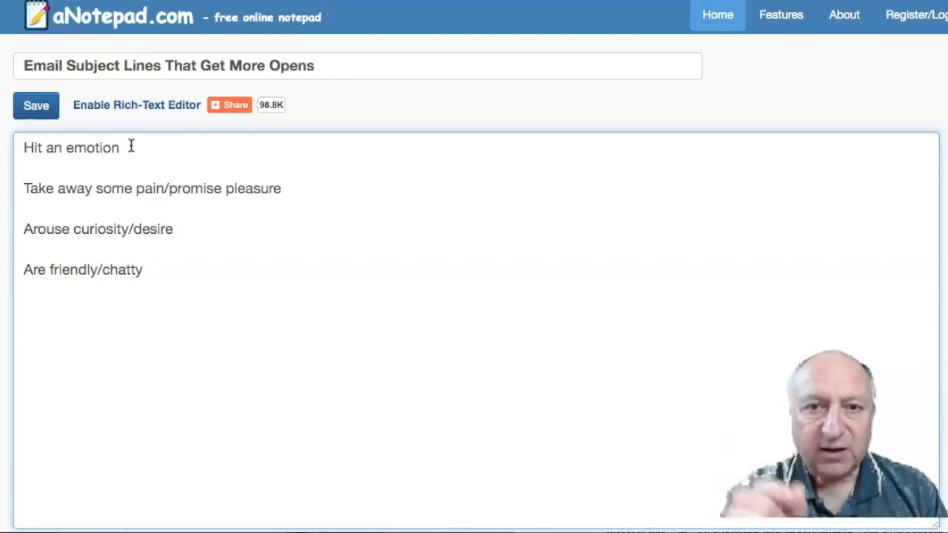
click(119, 147)
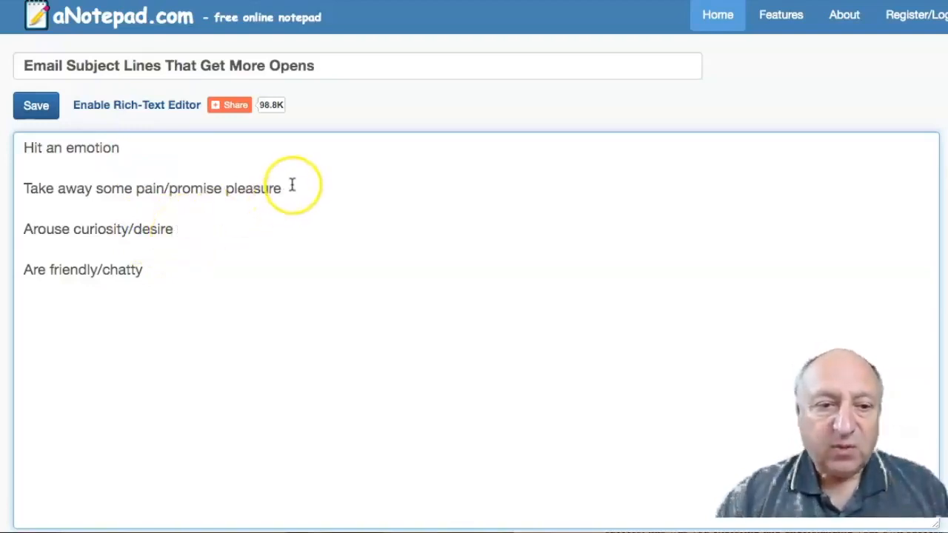
mouse_move(147, 173)
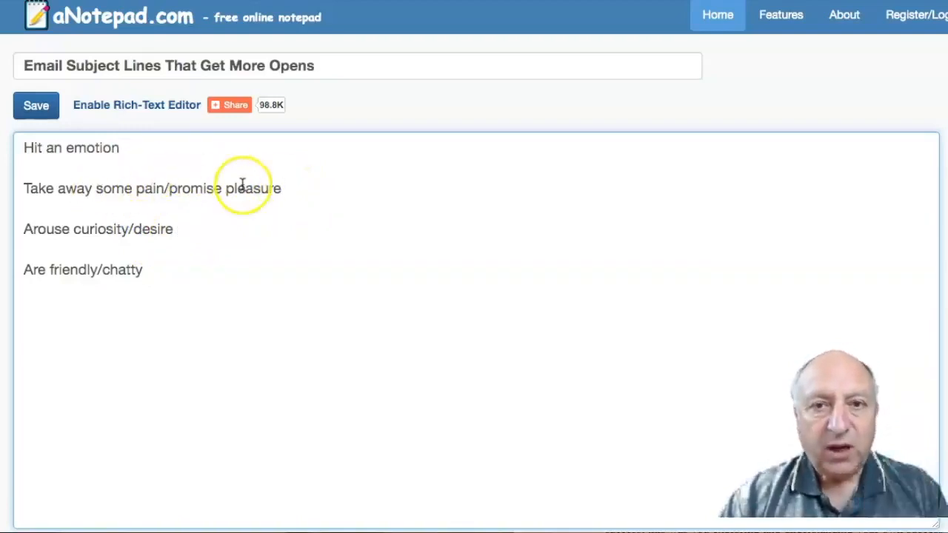
mouse_move(288, 184)
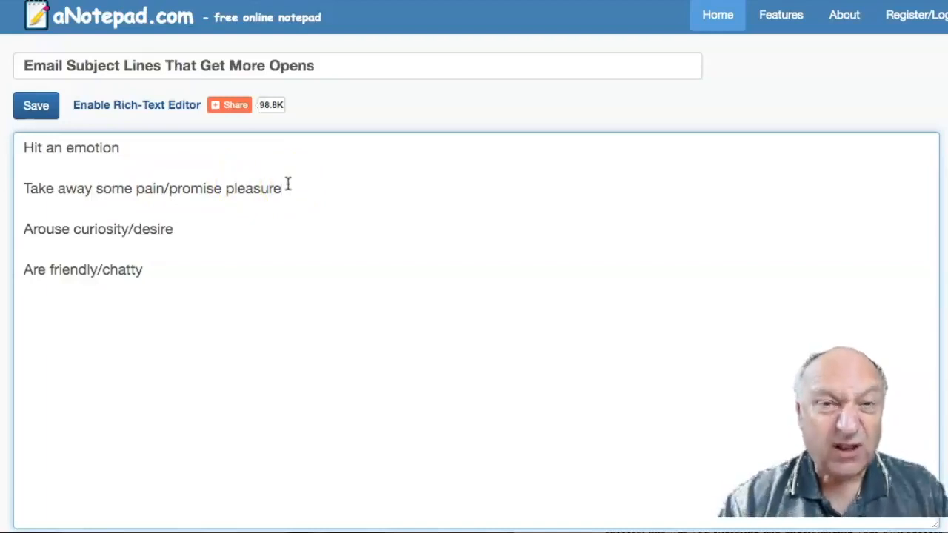
click(284, 188)
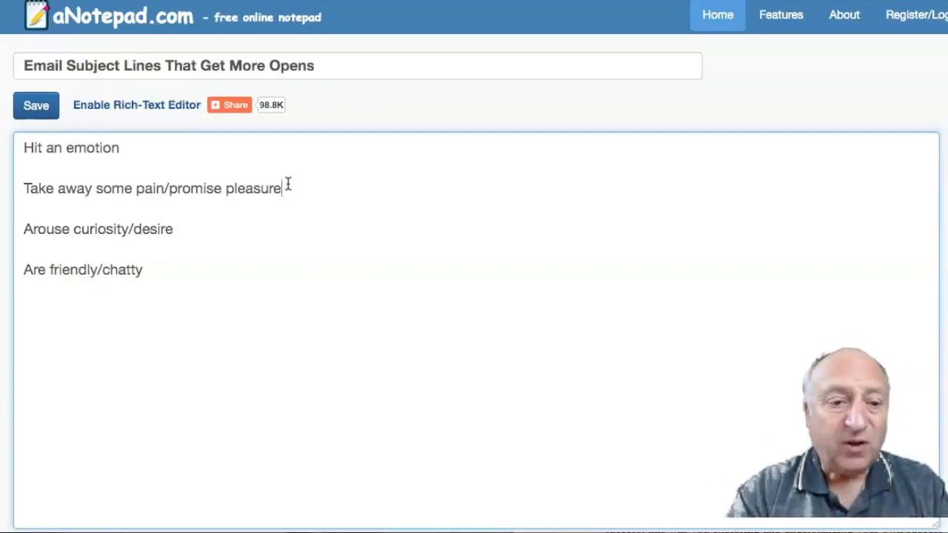
mouse_move(248, 220)
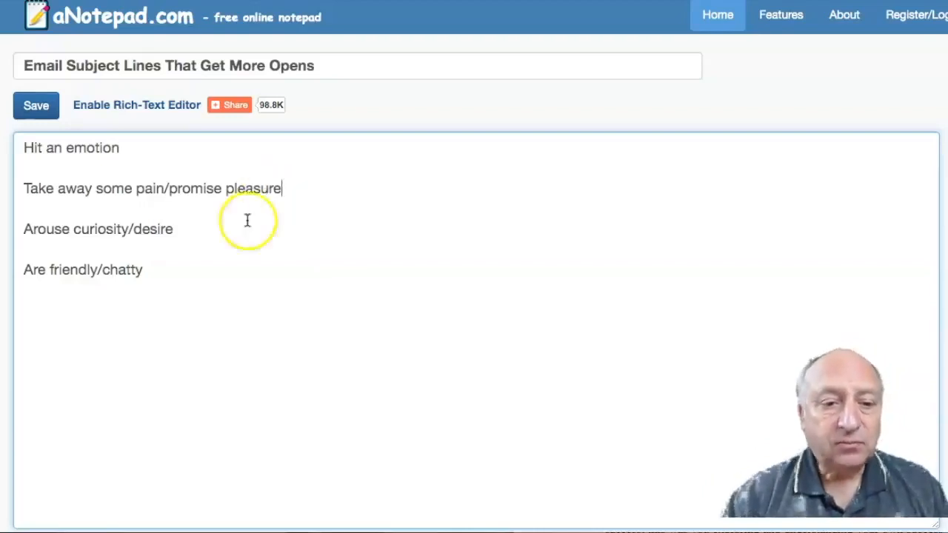
mouse_move(281, 206)
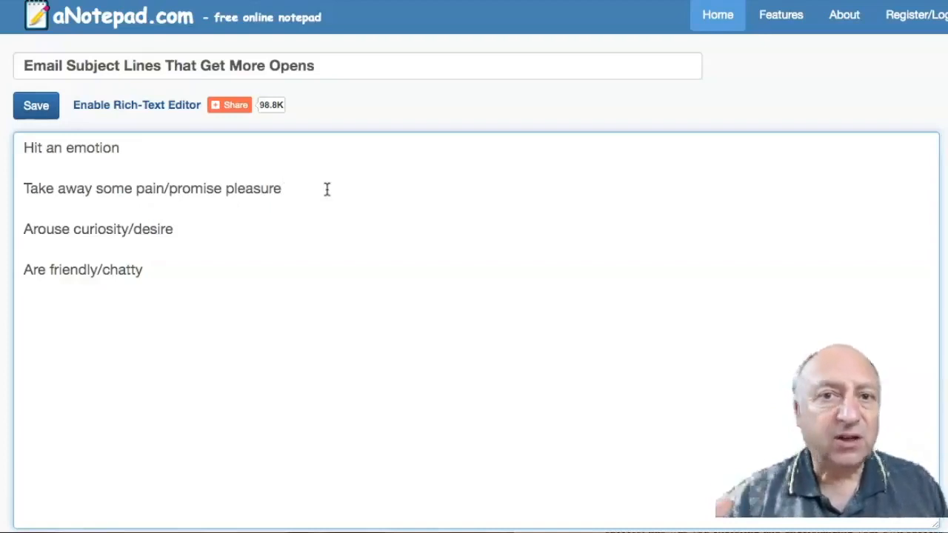
click(281, 188)
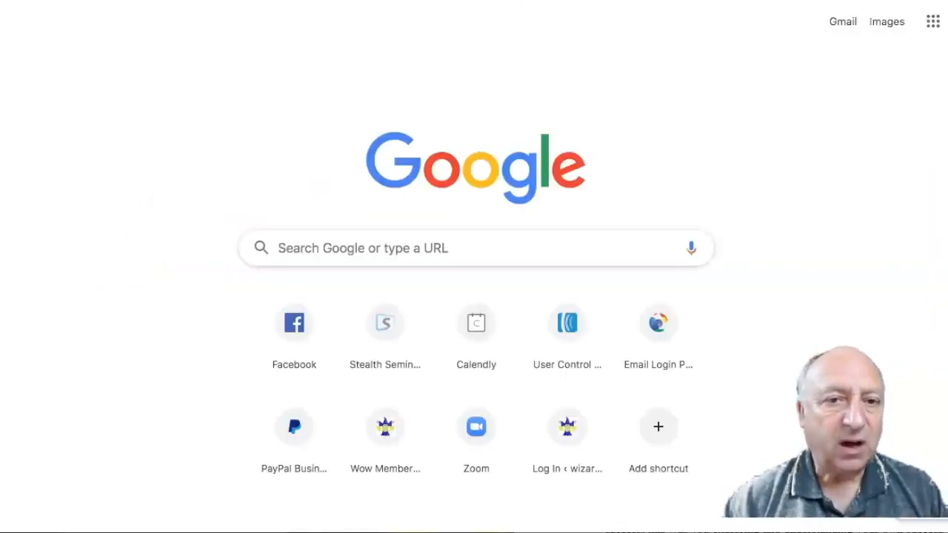
Load ezinearticles.com from the address bar by typing 'ez'
text(ez)
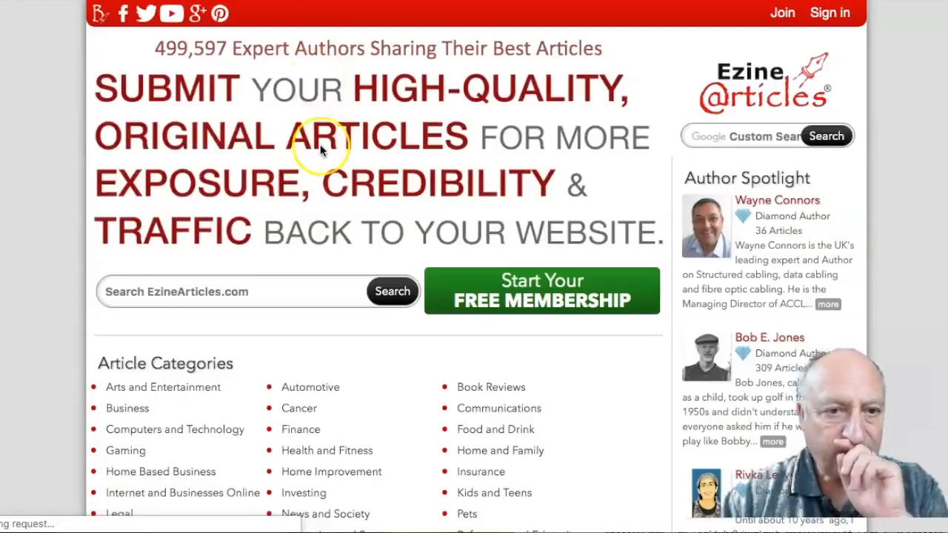
mouse_move(562, 9)
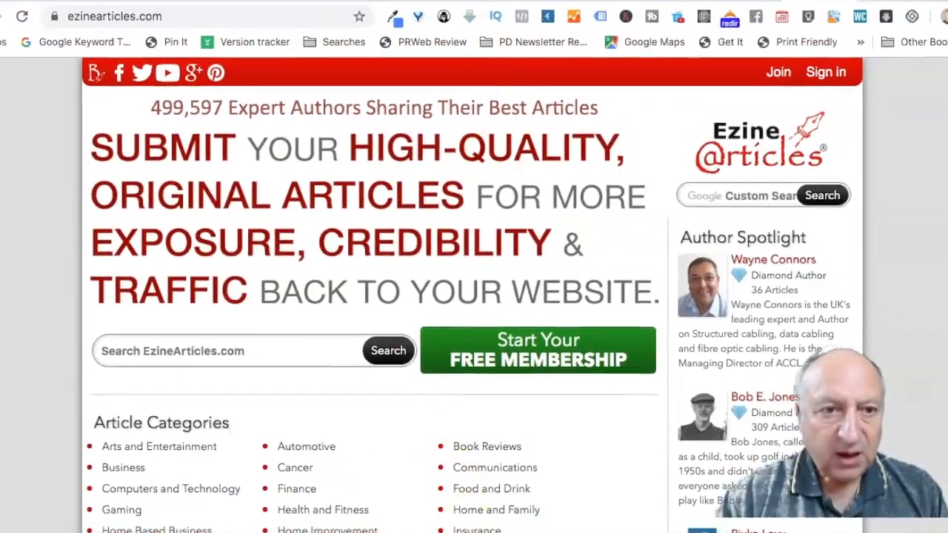
Browse the EzineArticles home page and pick Goal Setting under Self Improvement
scroll(down, 3)
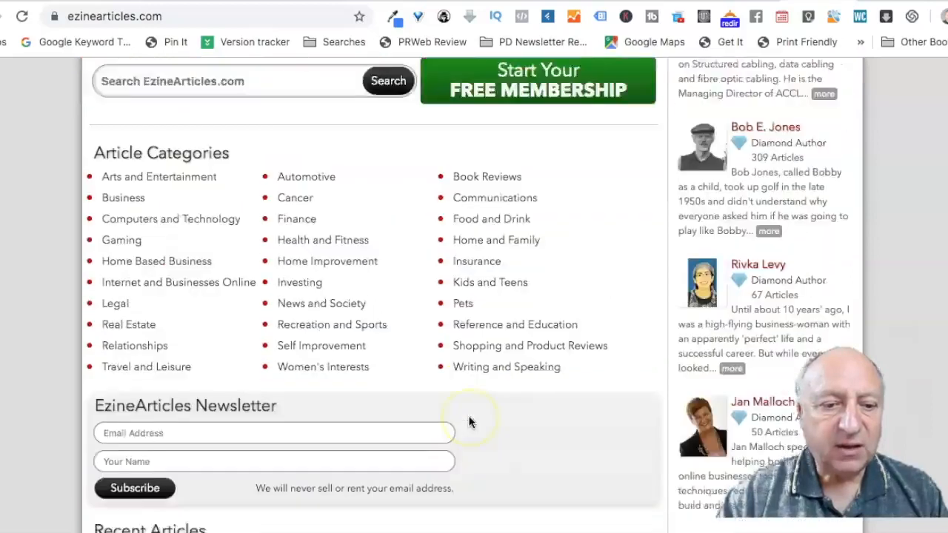
scroll(down, 3)
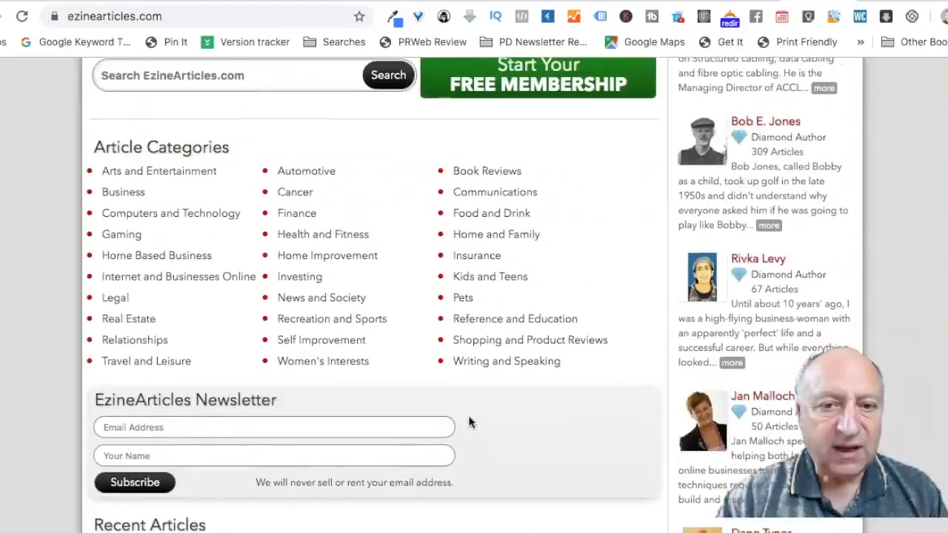
scroll(up, 3)
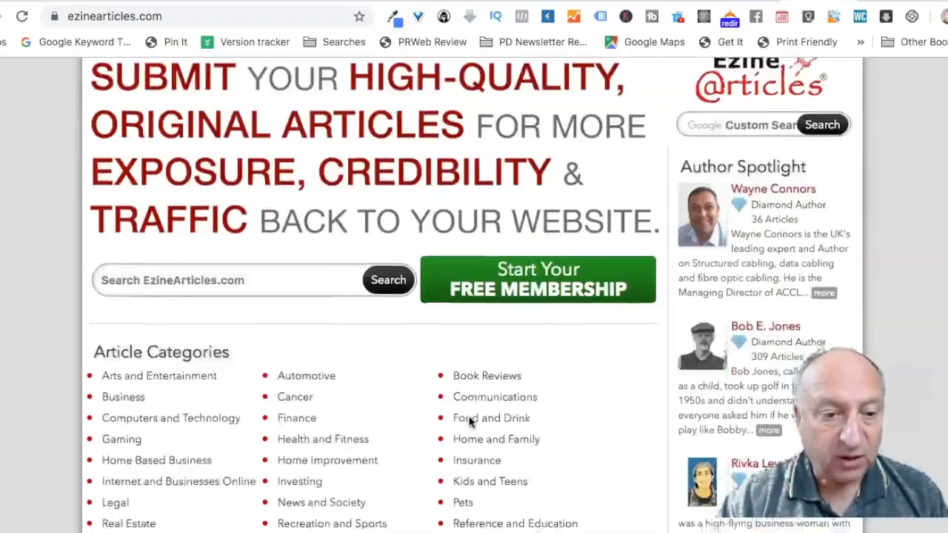
scroll(down, 3)
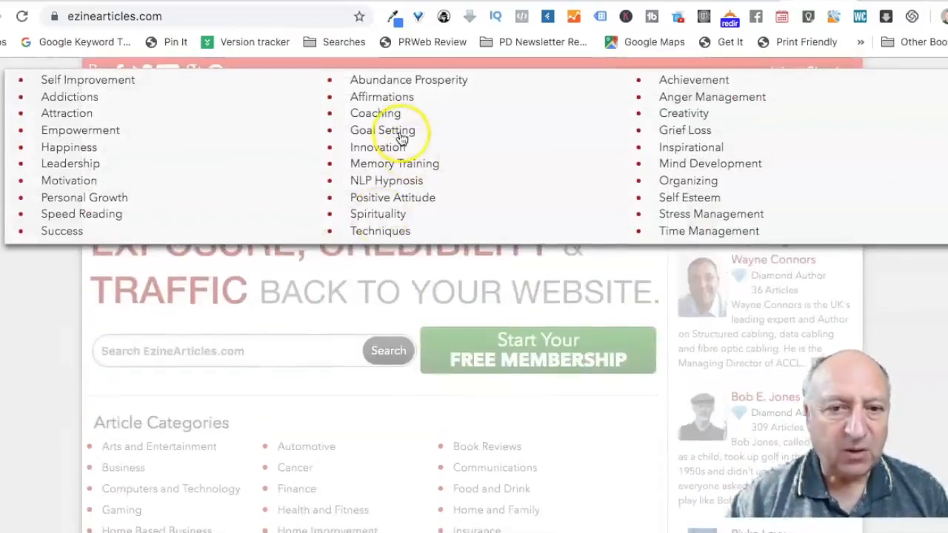
click(383, 130)
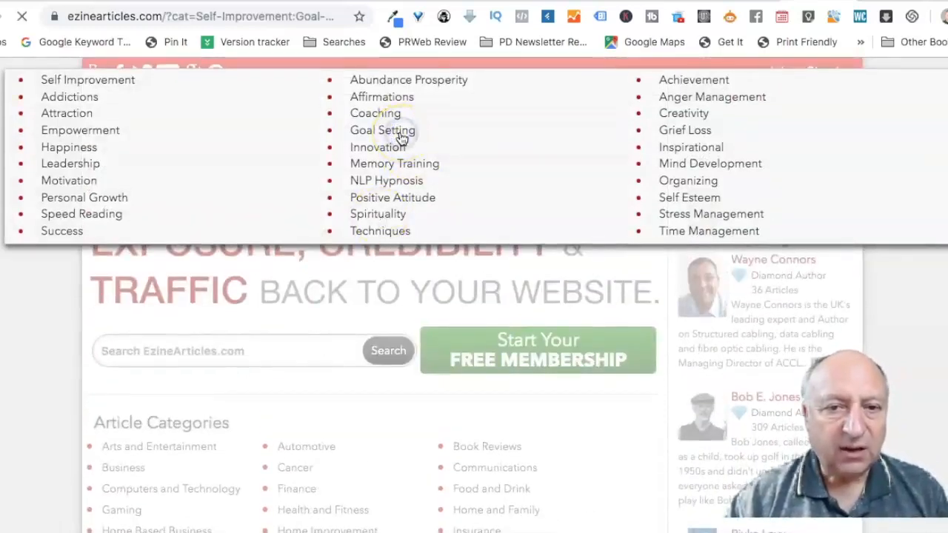
click(383, 129)
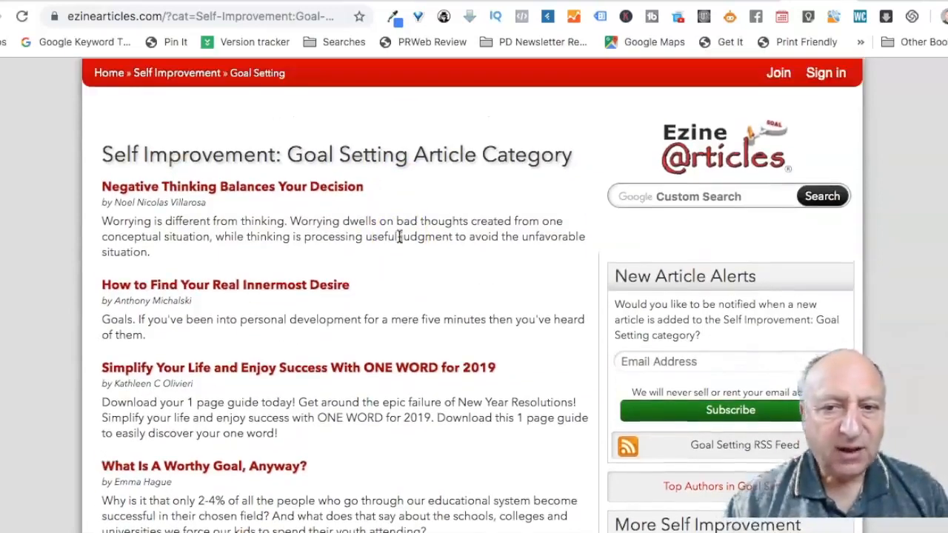
scroll(down, 3)
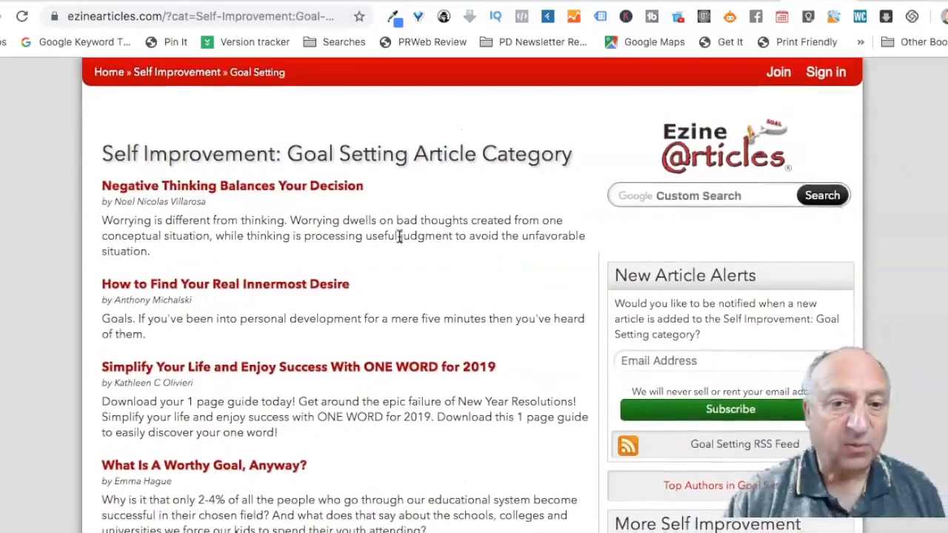
scroll(down, 3)
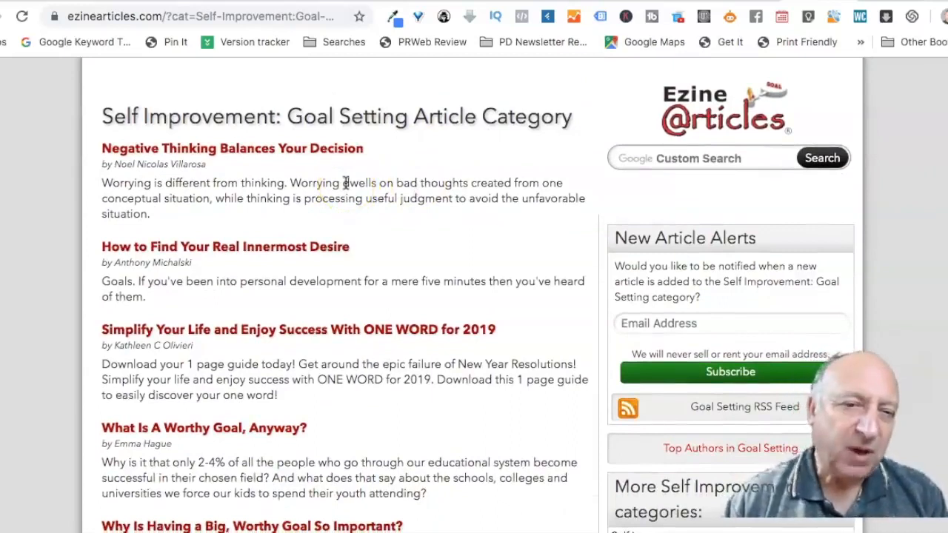
scroll(down, 3)
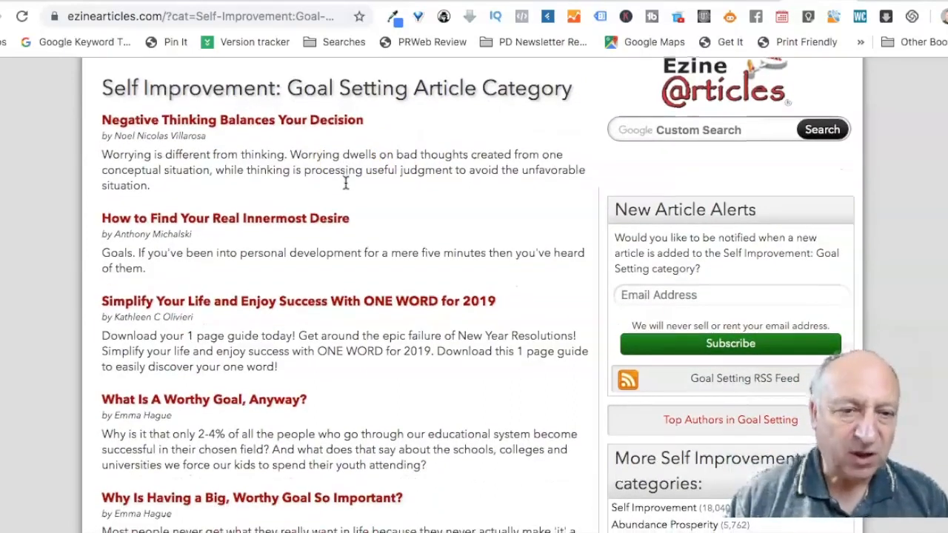
scroll(down, 3)
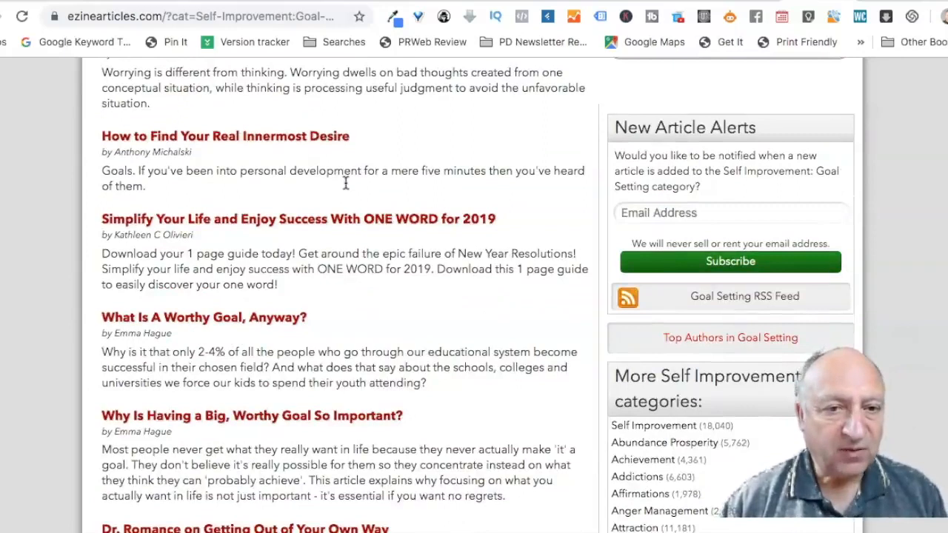
scroll(down, 3)
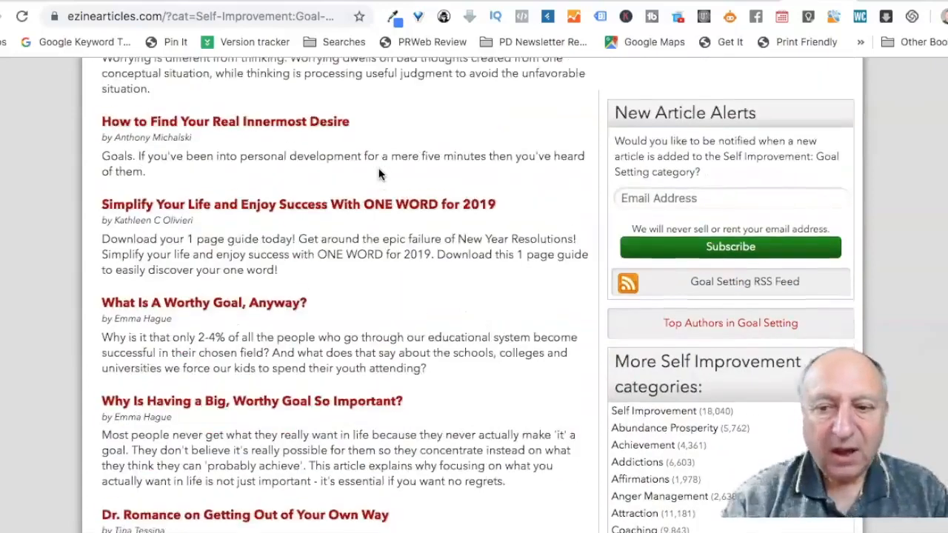
scroll(down, 3)
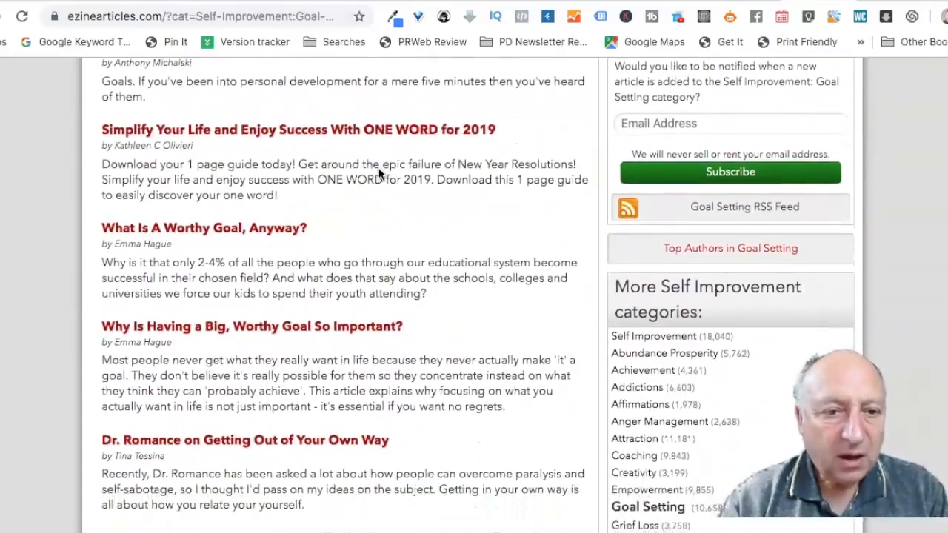
scroll(down, 3)
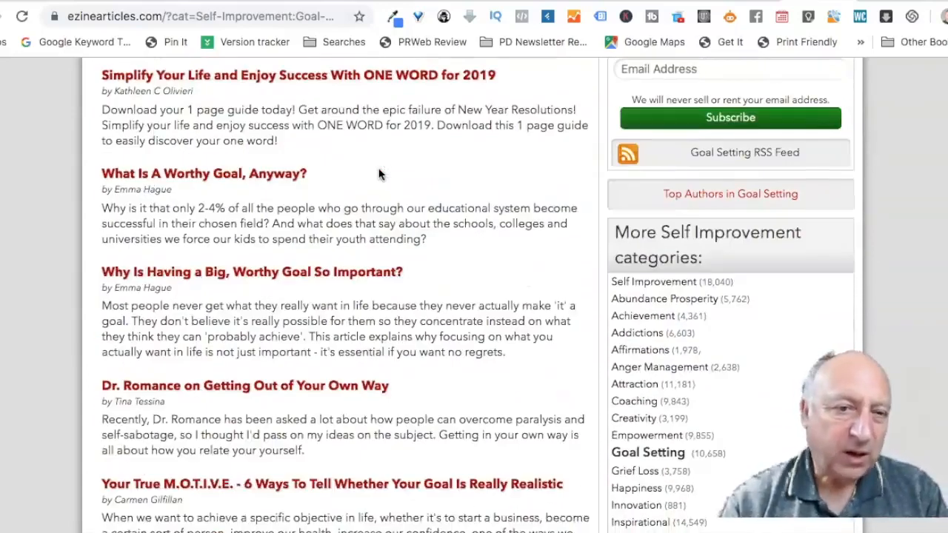
scroll(down, 3)
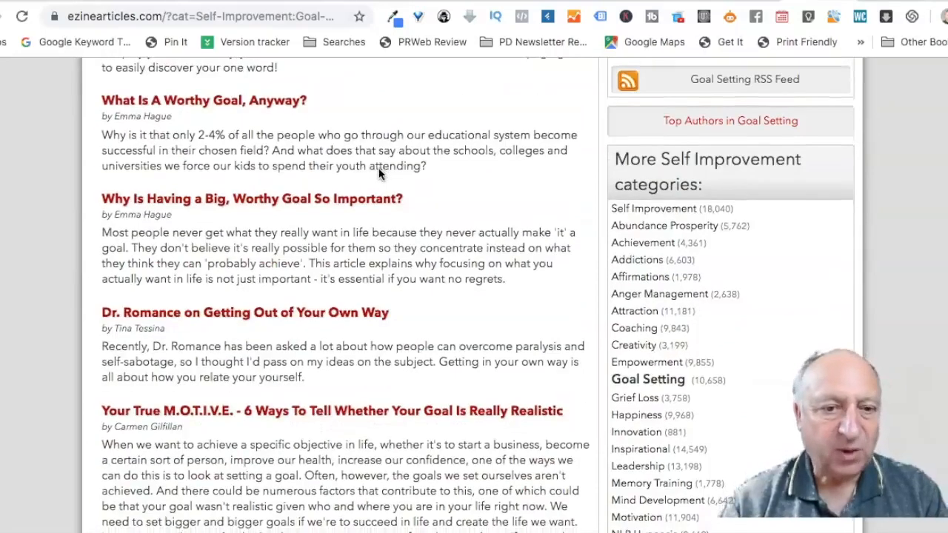
scroll(down, 3)
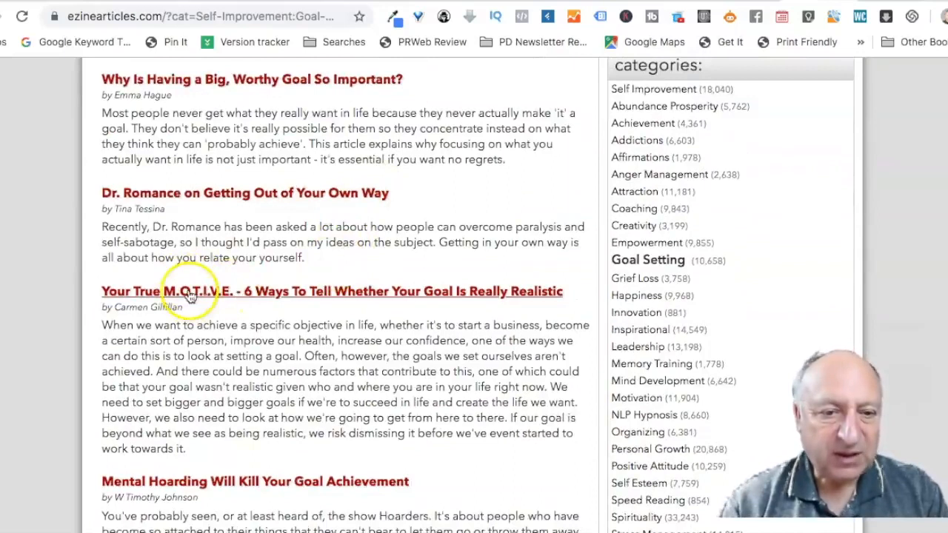
mouse_move(489, 304)
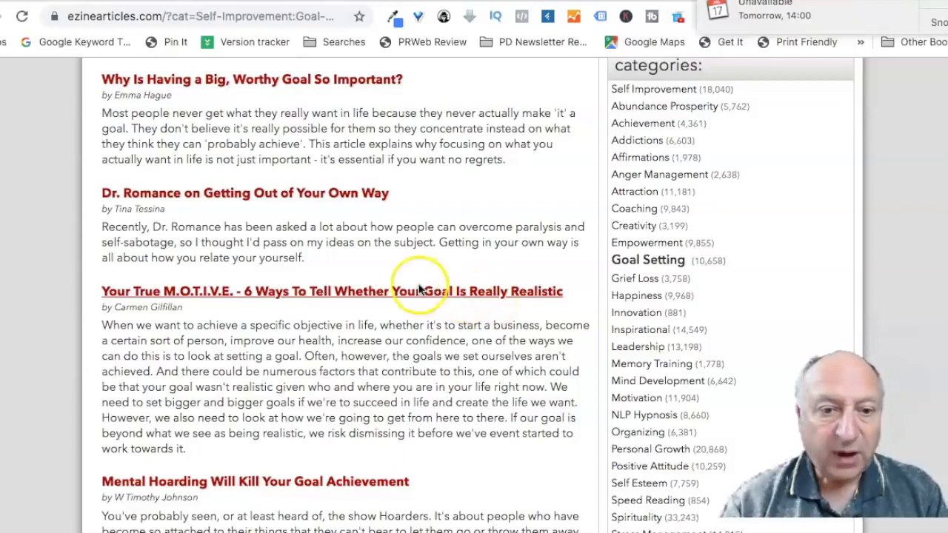
mouse_move(257, 298)
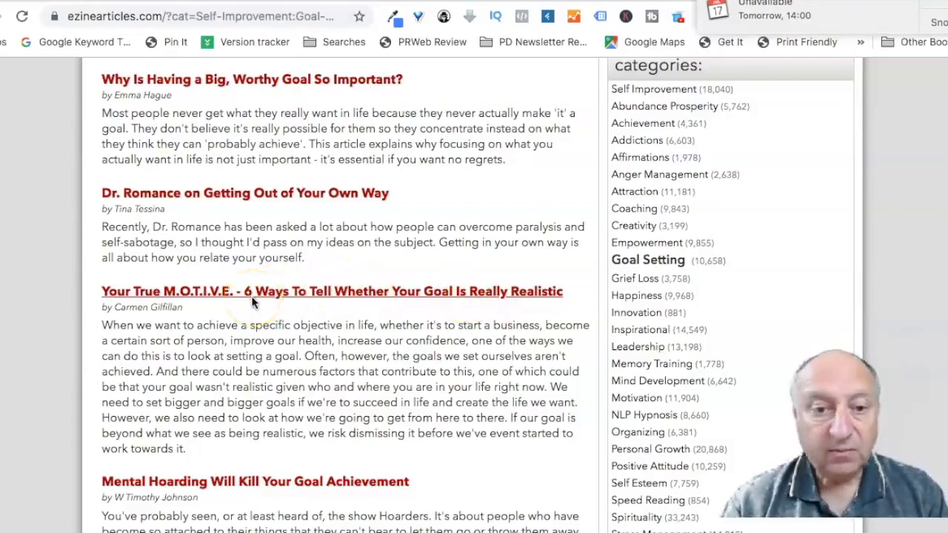
mouse_move(277, 300)
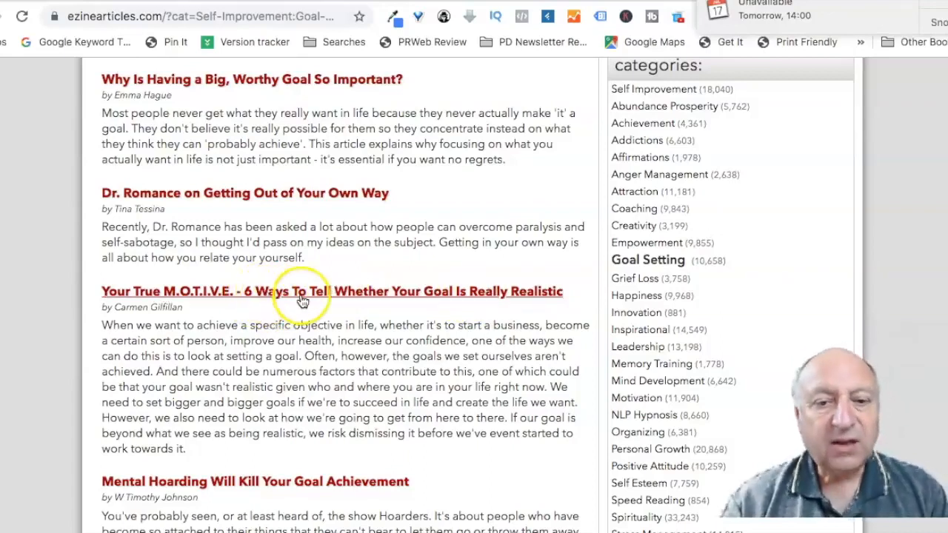
mouse_move(492, 306)
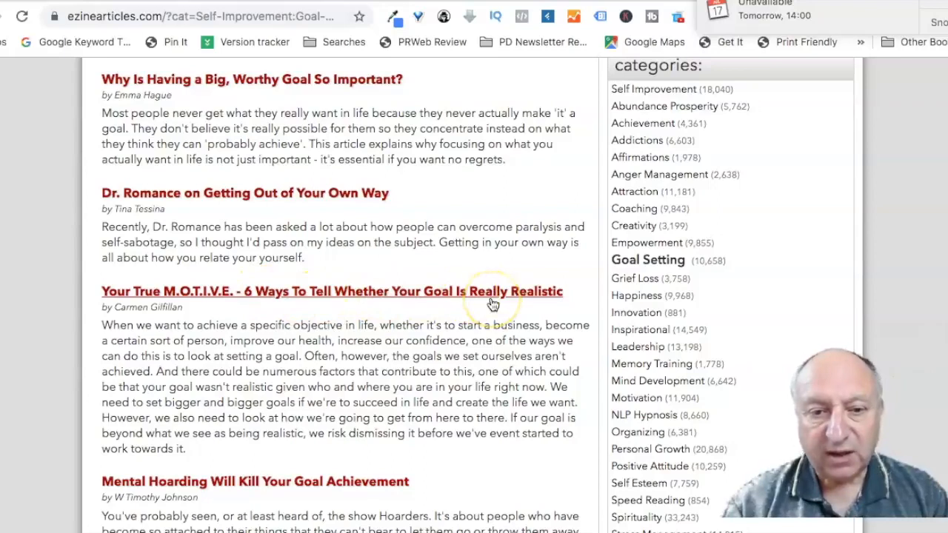
scroll(down, 3)
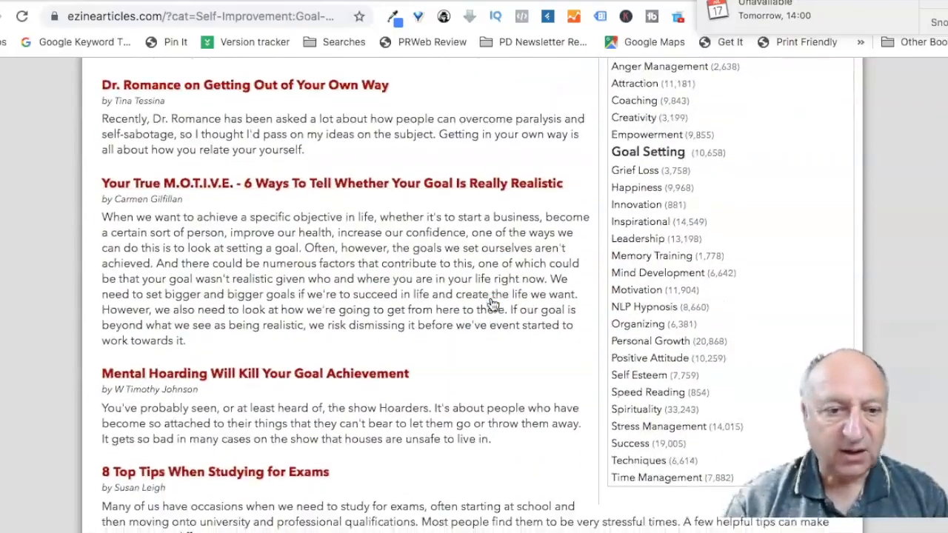
scroll(down, 3)
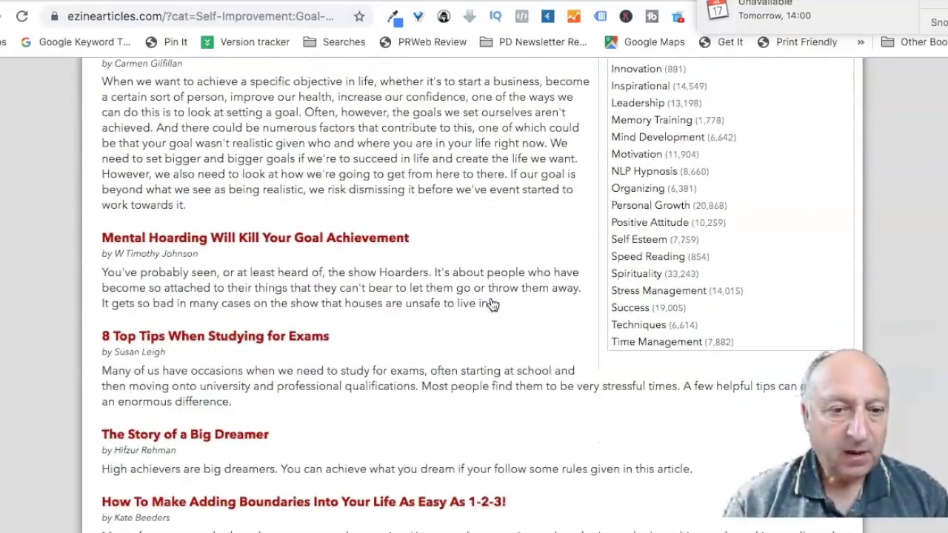
scroll(down, 3)
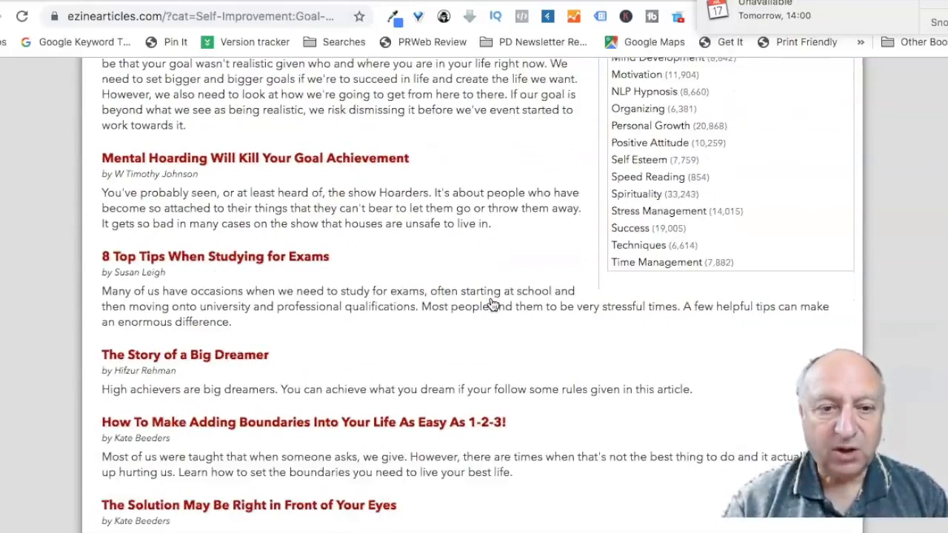
scroll(down, 3)
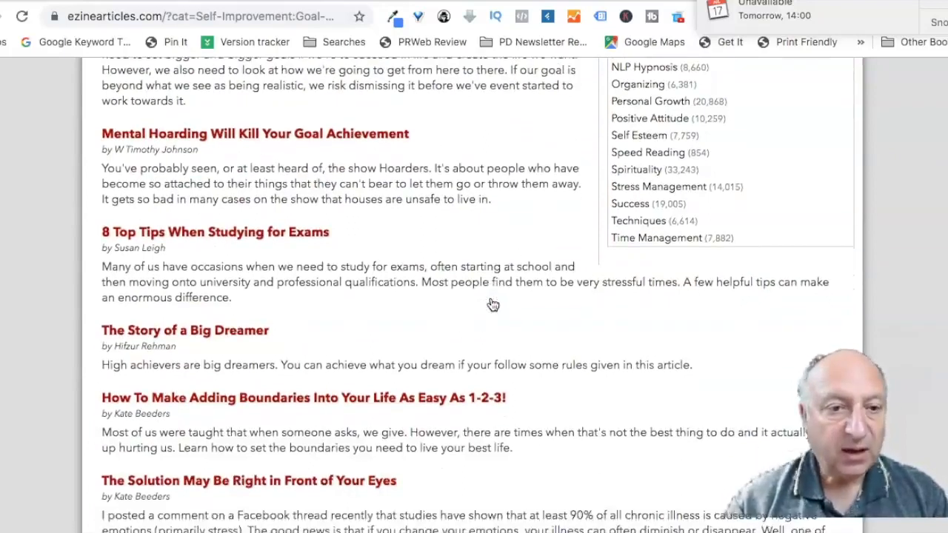
scroll(down, 3)
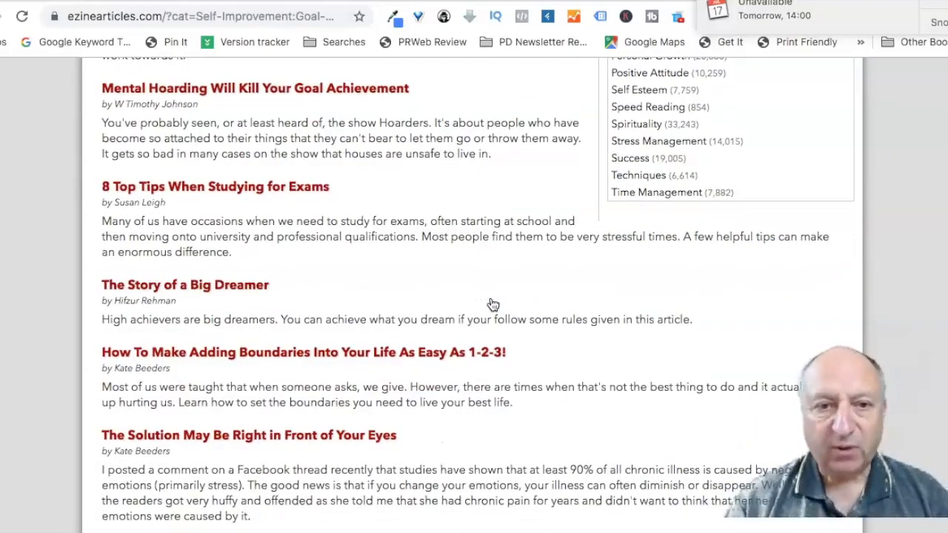
scroll(down, 3)
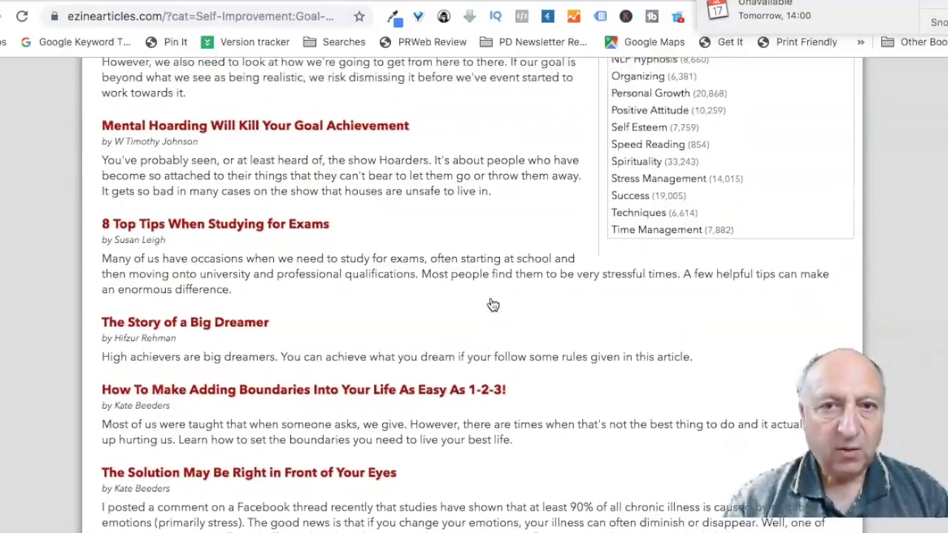
scroll(down, 3)
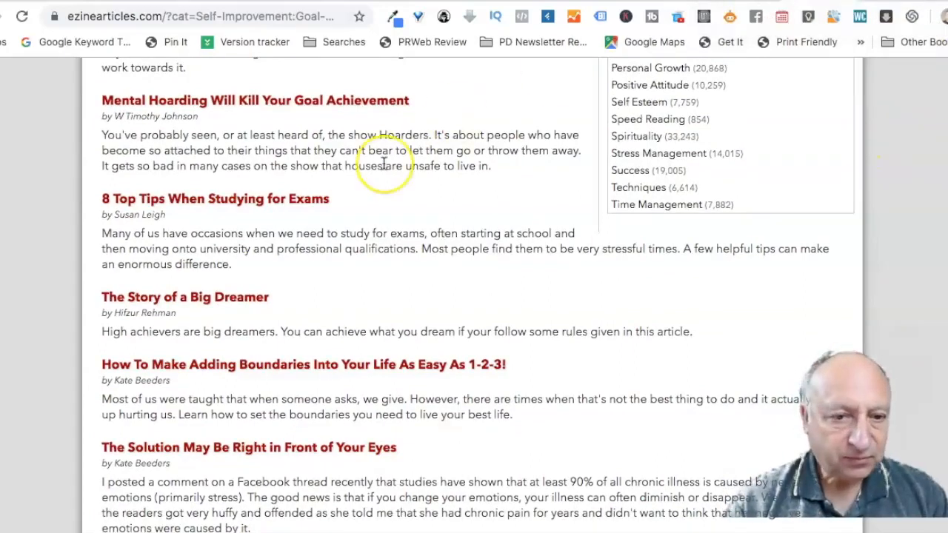
scroll(down, 3)
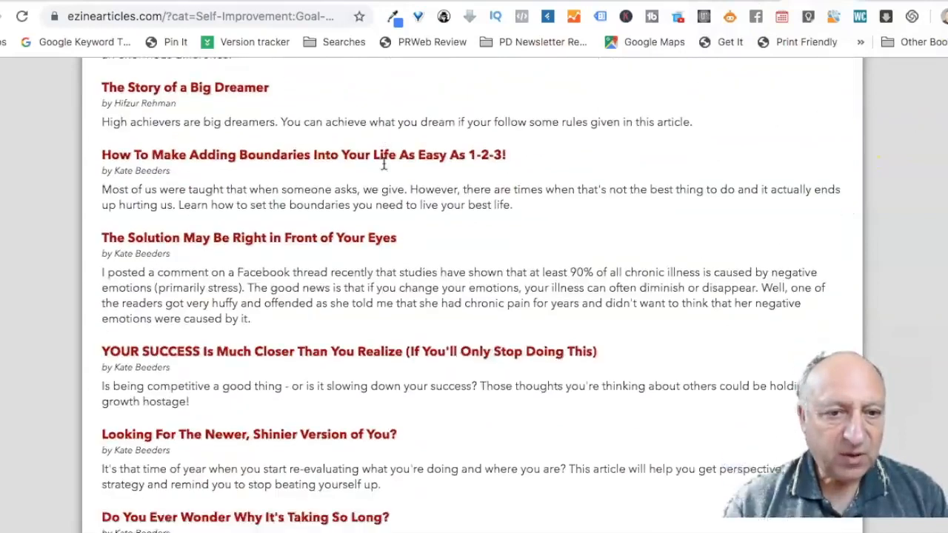
scroll(down, 3)
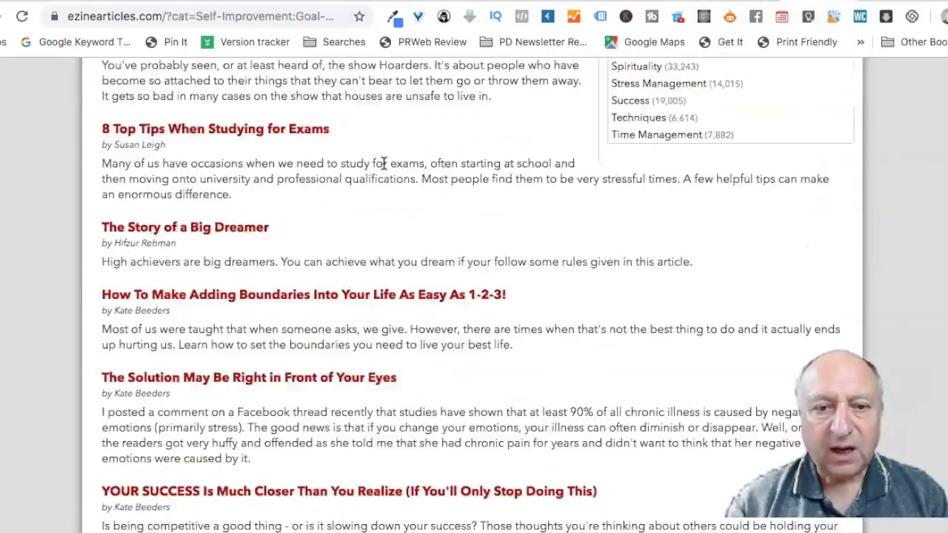
scroll(down, 3)
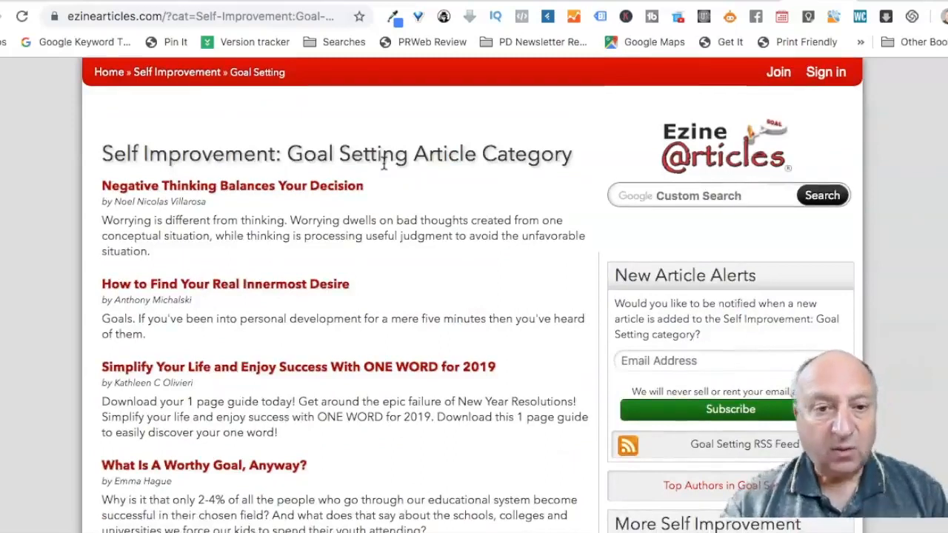
scroll(down, 3)
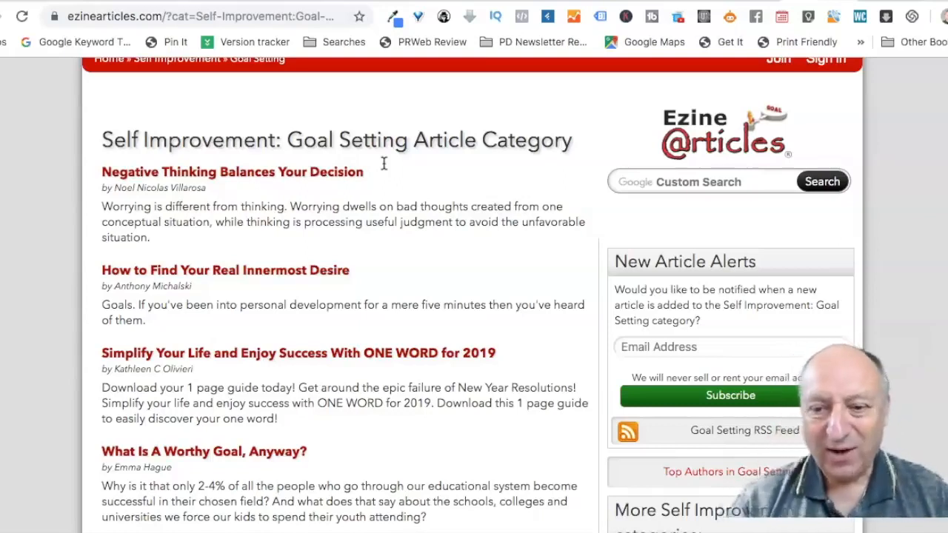
scroll(down, 3)
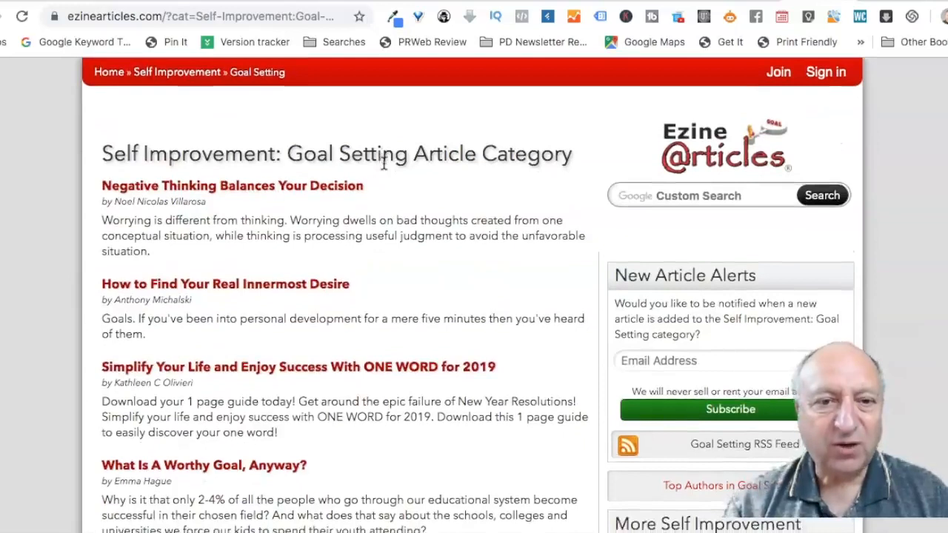
scroll(down, 3)
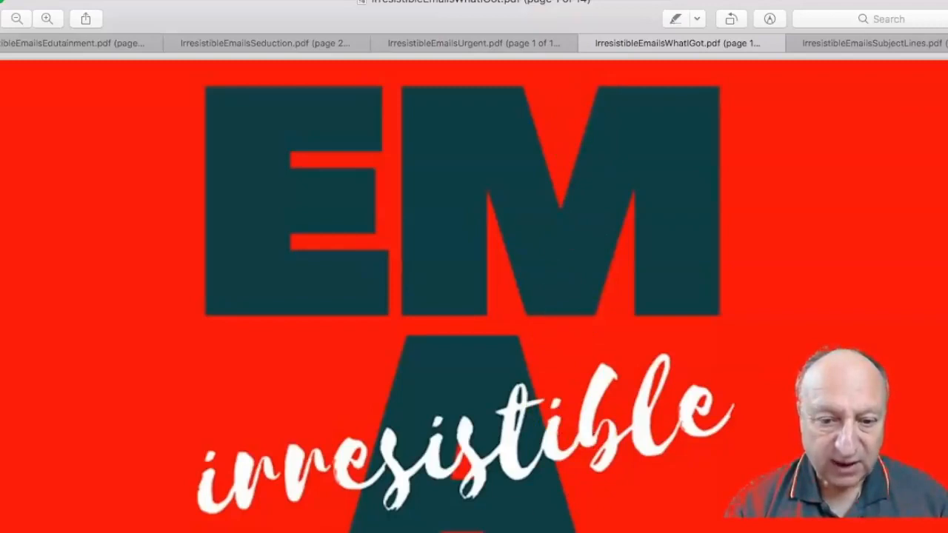
Scroll the Irresistible Emails cover page to reveal the full 'EMAILS' lettering
scroll(down, 3)
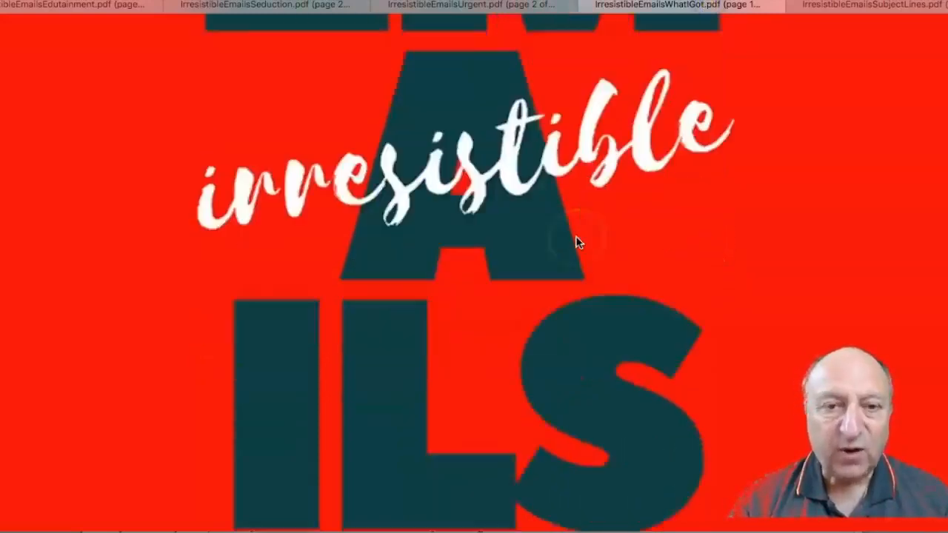
Reach the 'Here's What I Got…' checklist and follow its continue link to the sales page
click(578, 242)
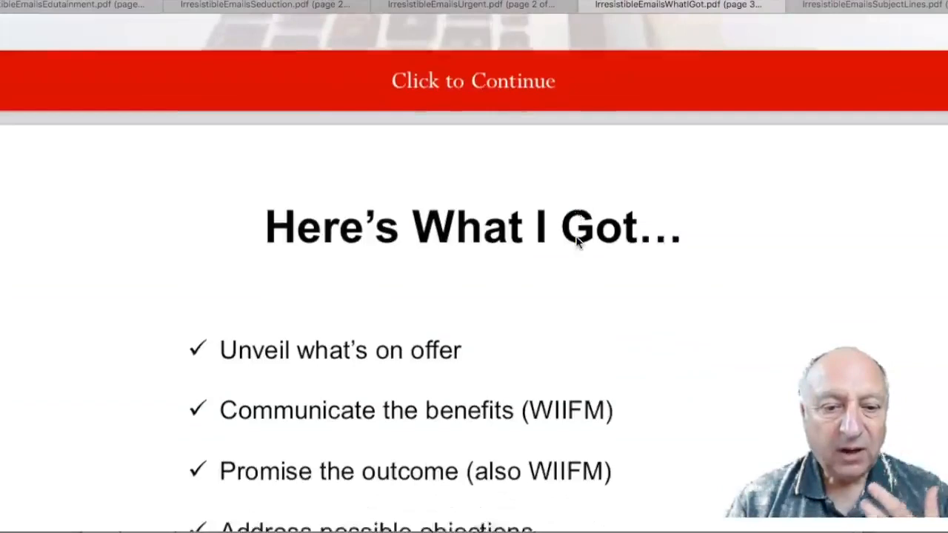
scroll(down, 3)
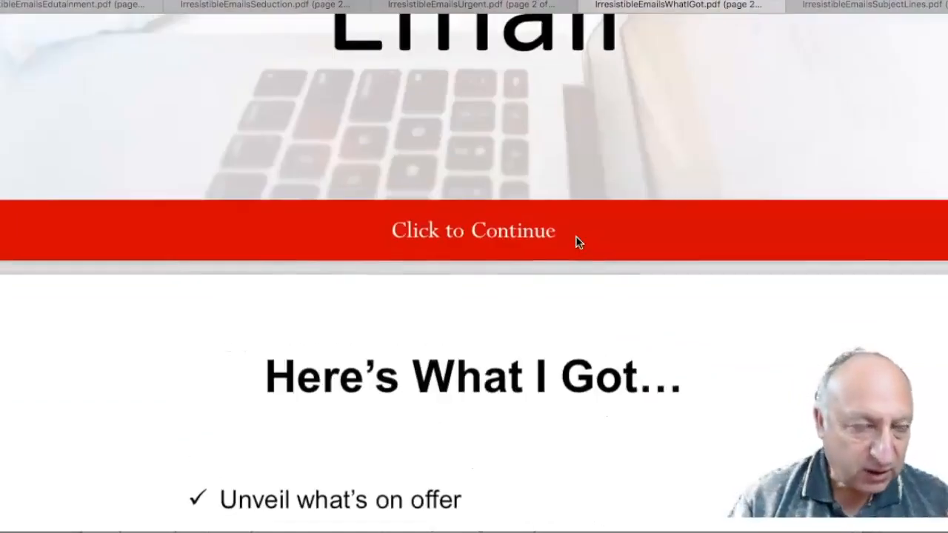
click(473, 230)
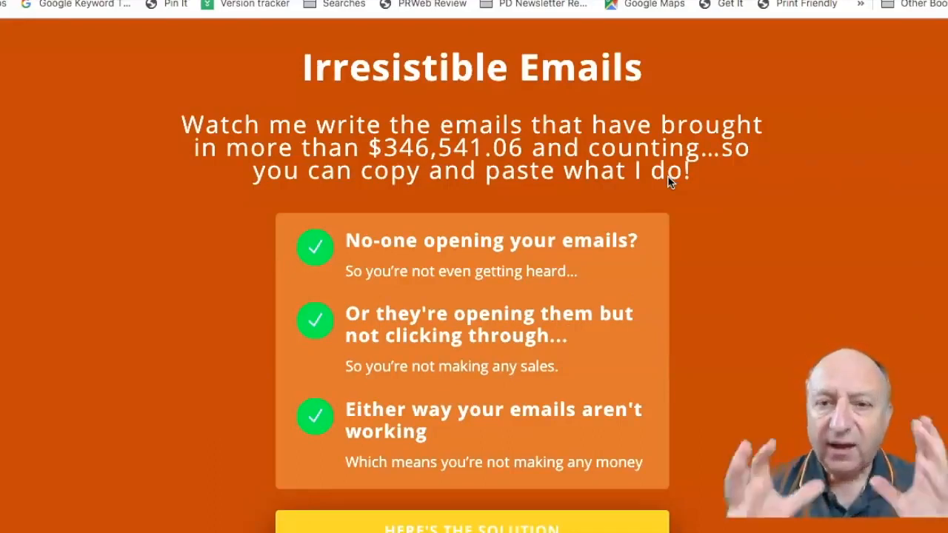
scroll(down, 3)
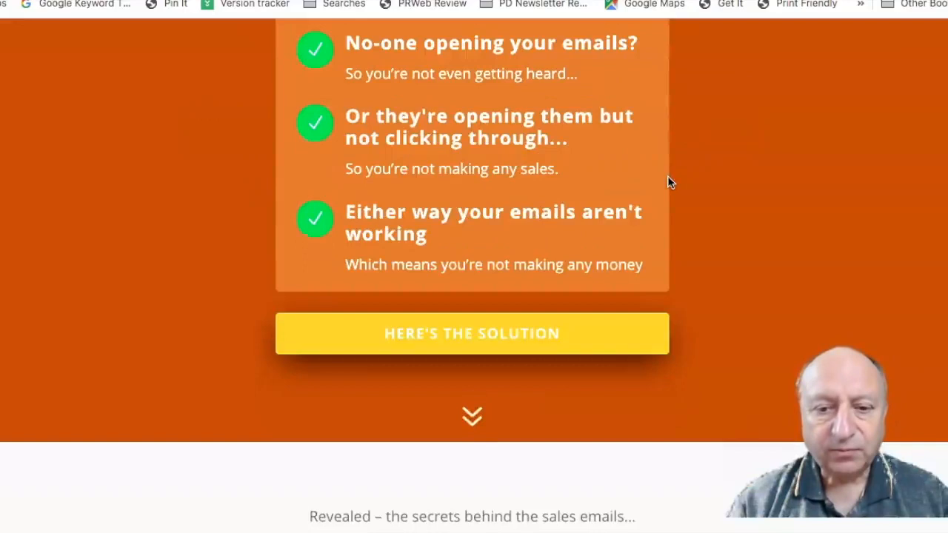
scroll(down, 3)
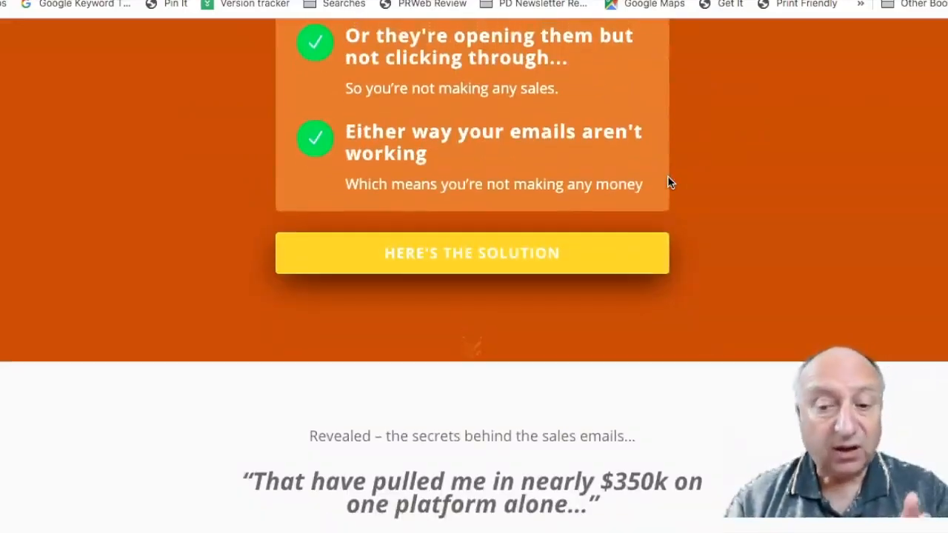
scroll(down, 3)
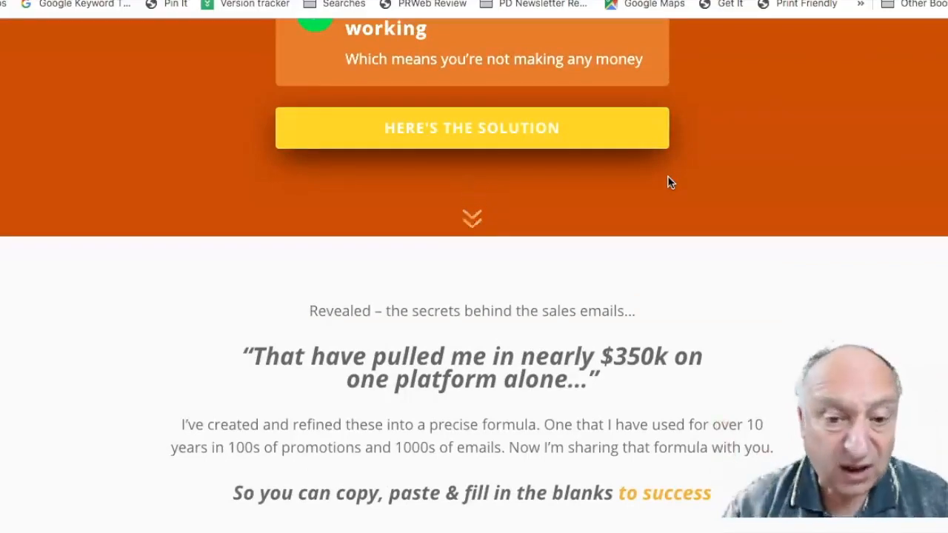
scroll(down, 3)
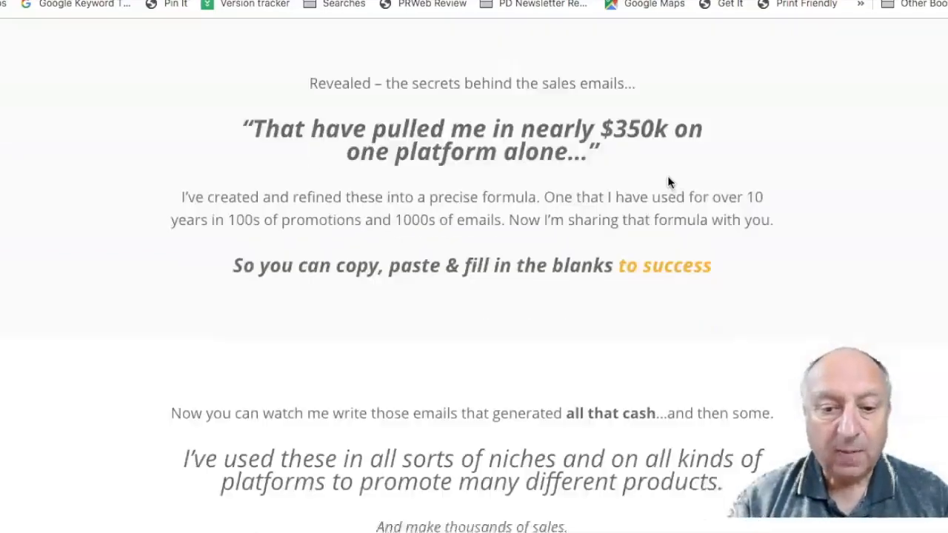
scroll(down, 3)
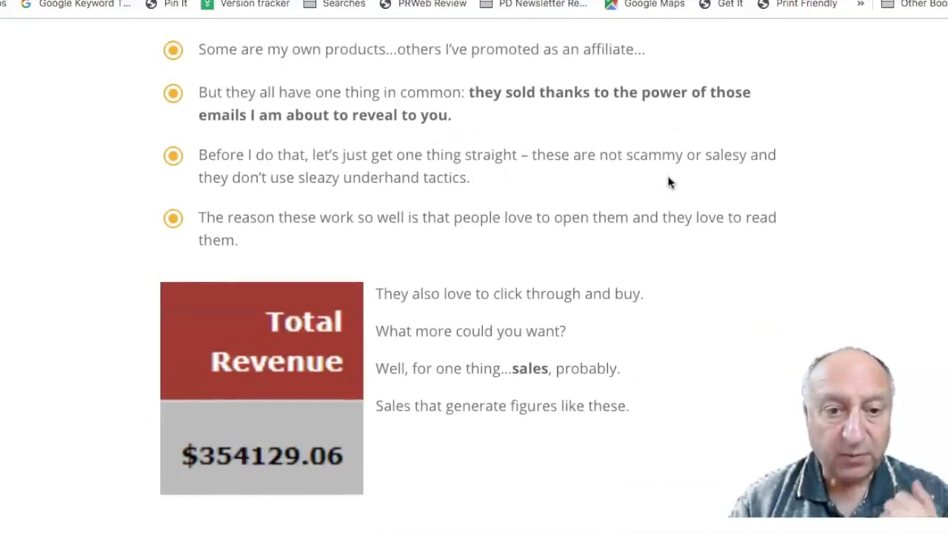
scroll(down, 3)
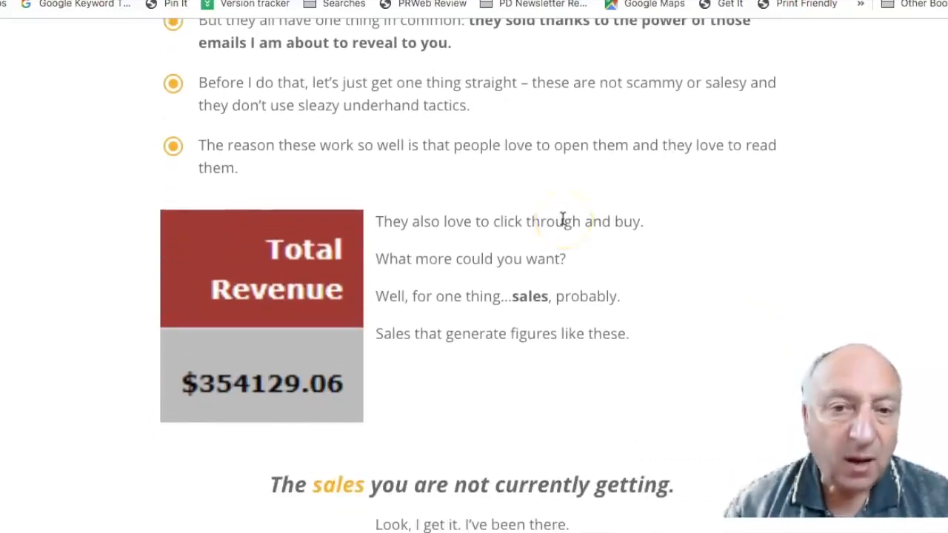
scroll(down, 3)
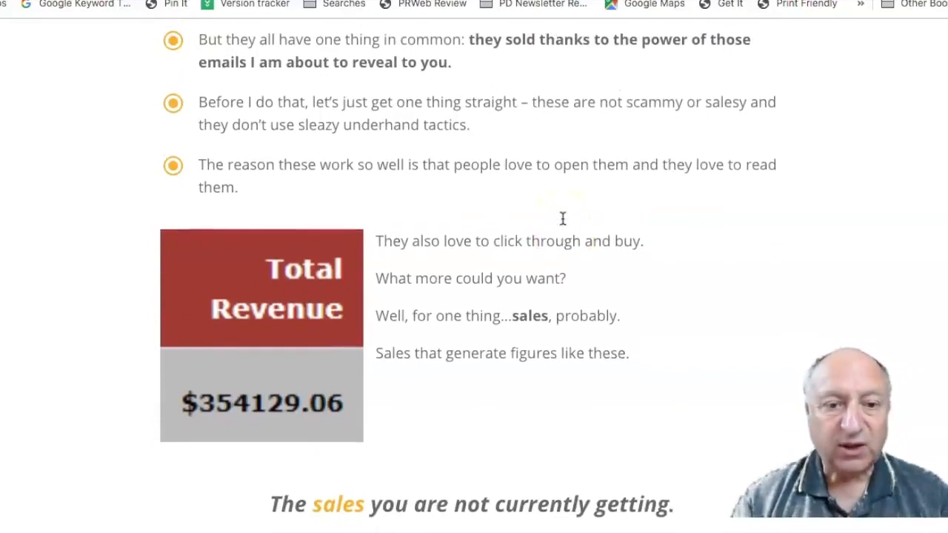
scroll(down, 3)
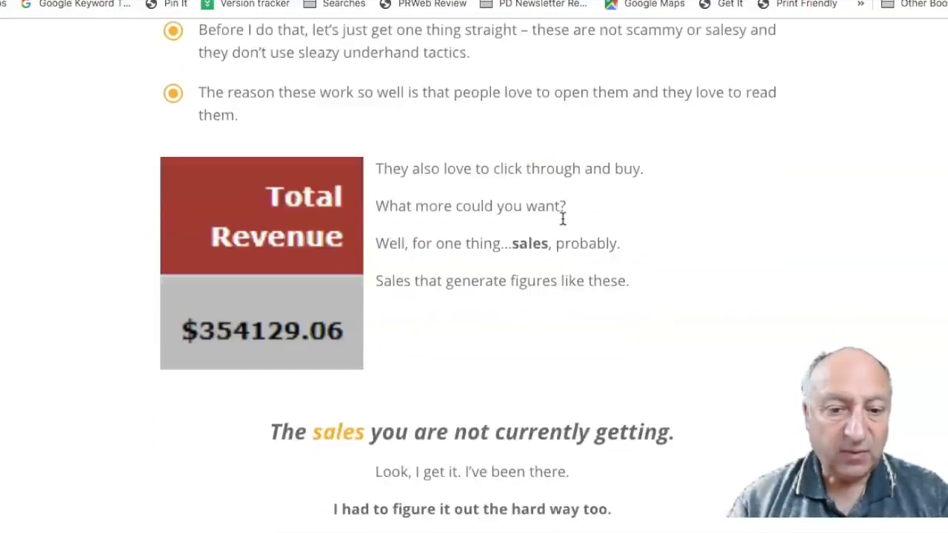
scroll(down, 3)
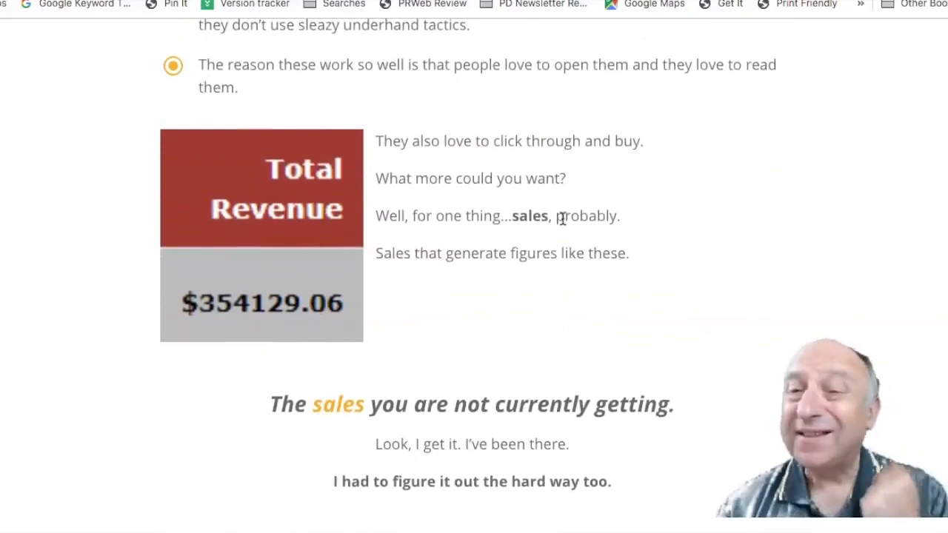
scroll(down, 3)
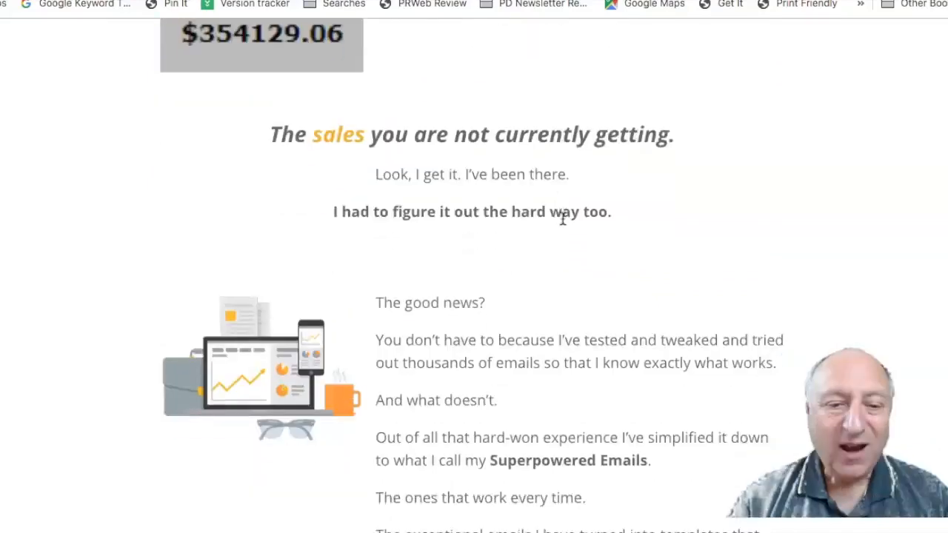
scroll(down, 3)
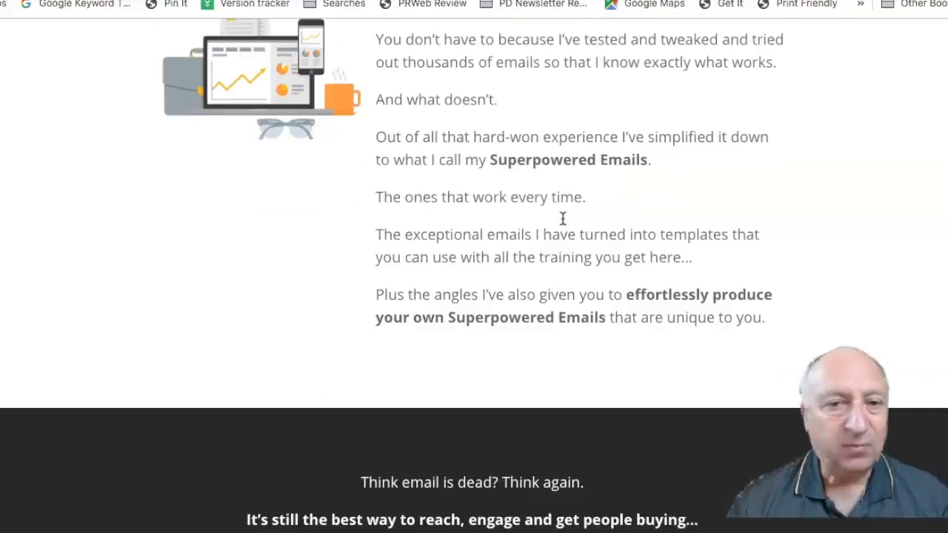
scroll(down, 3)
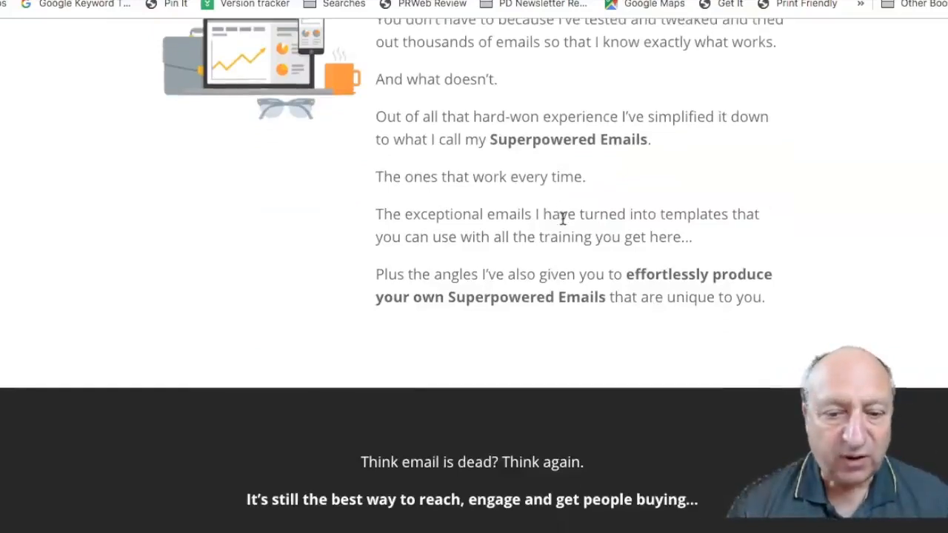
scroll(down, 3)
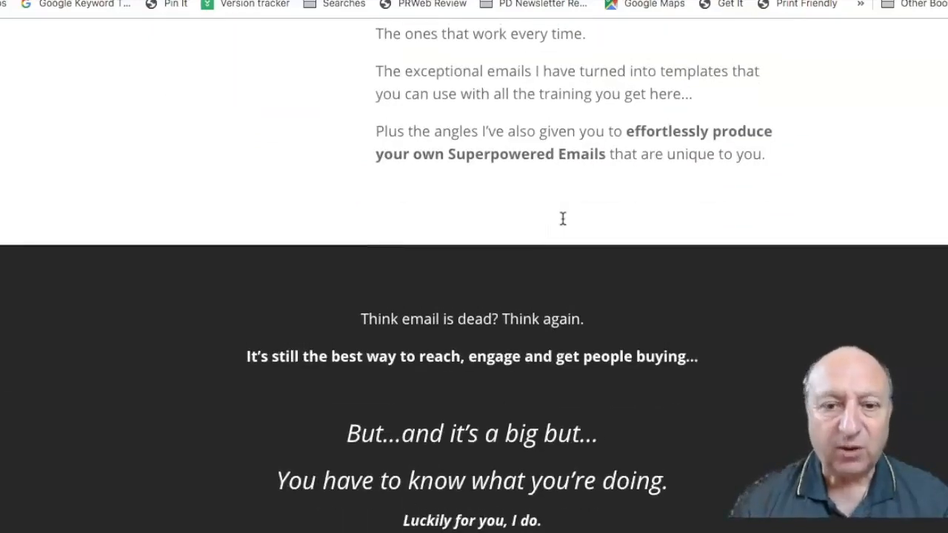
scroll(down, 3)
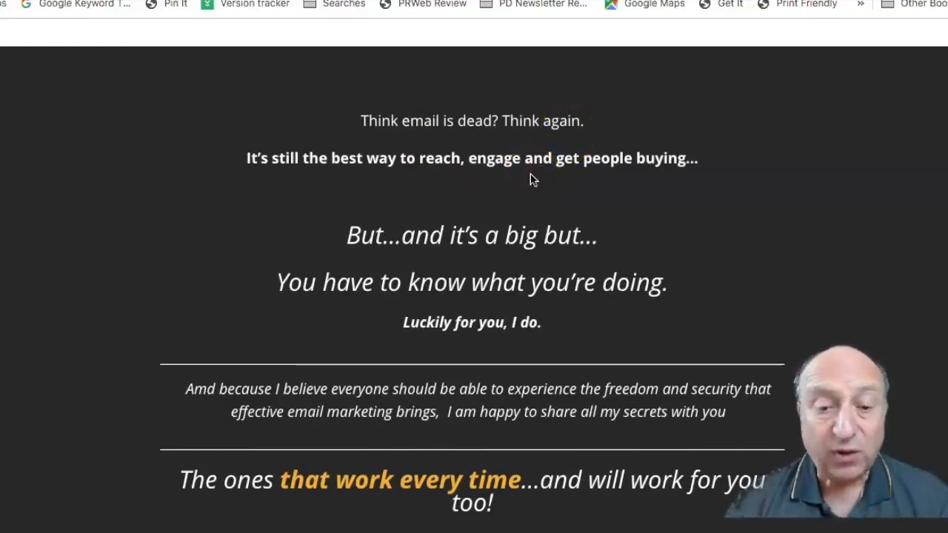
scroll(down, 3)
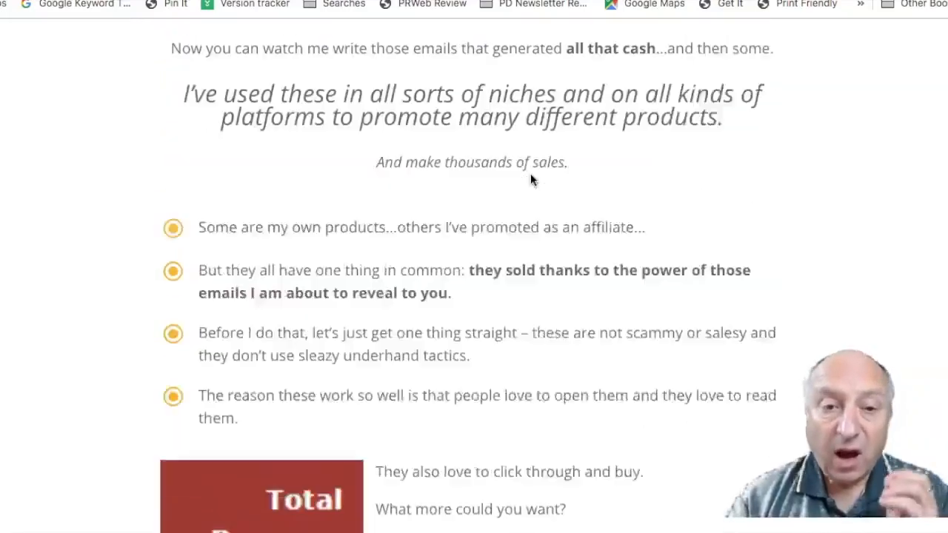
scroll(up, 3)
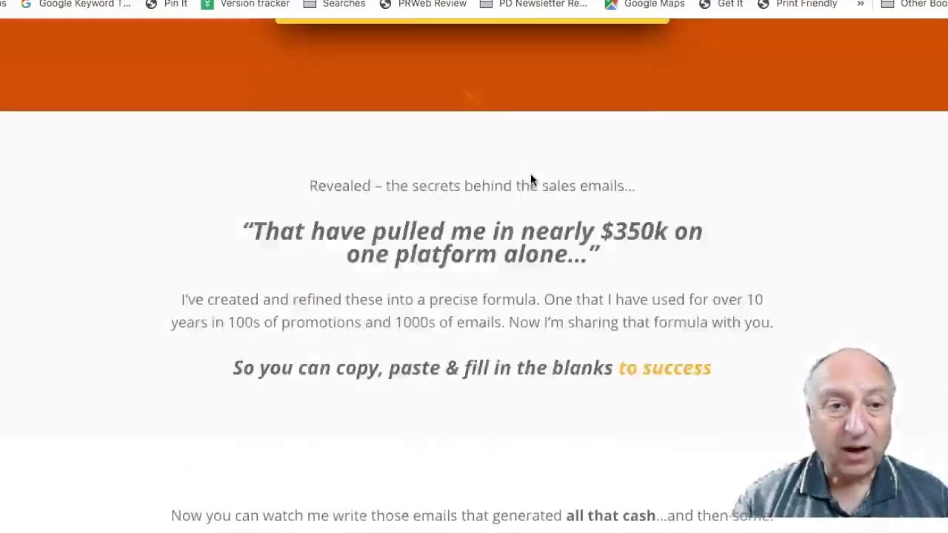